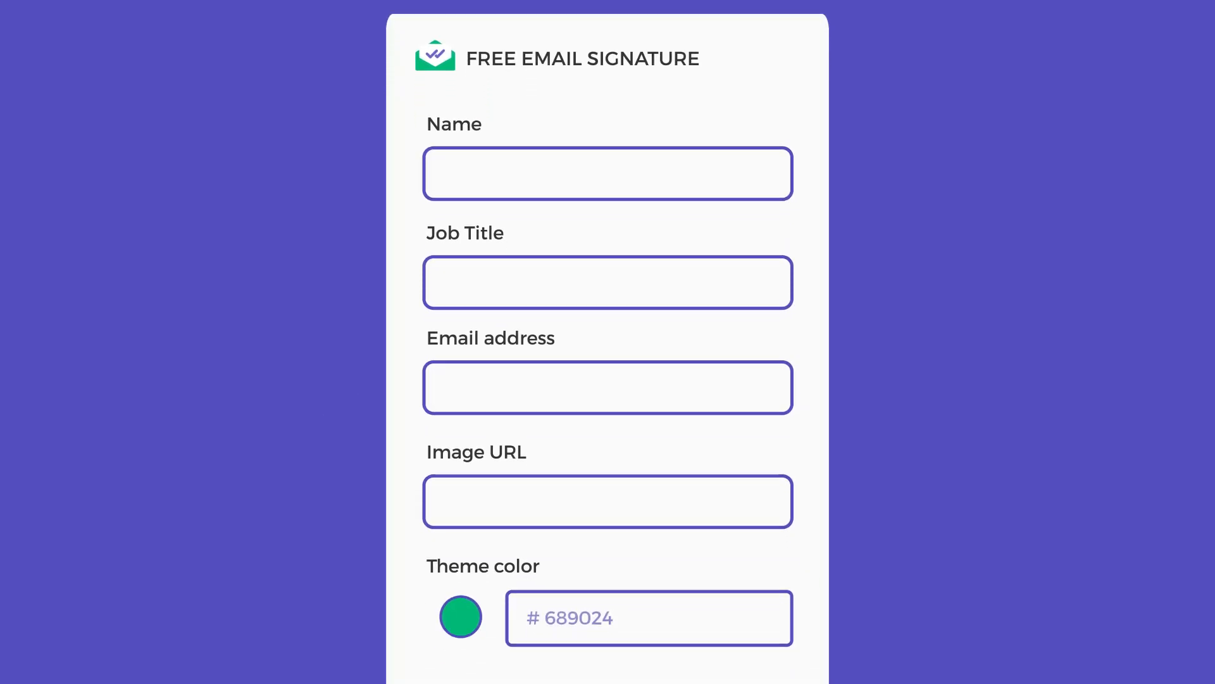
# - Expand the Resources menu showing Blog, FAQs and Signature Generator
pyautogui.scroll(-3)
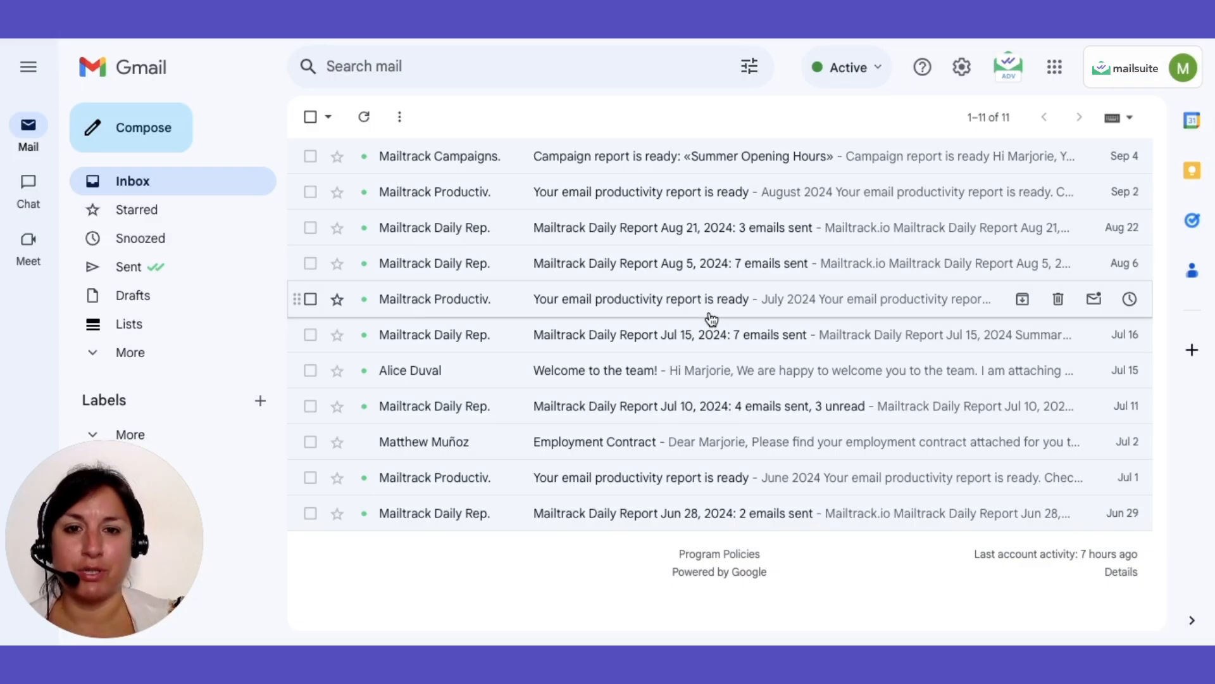
pyautogui.moveTo(633, 53)
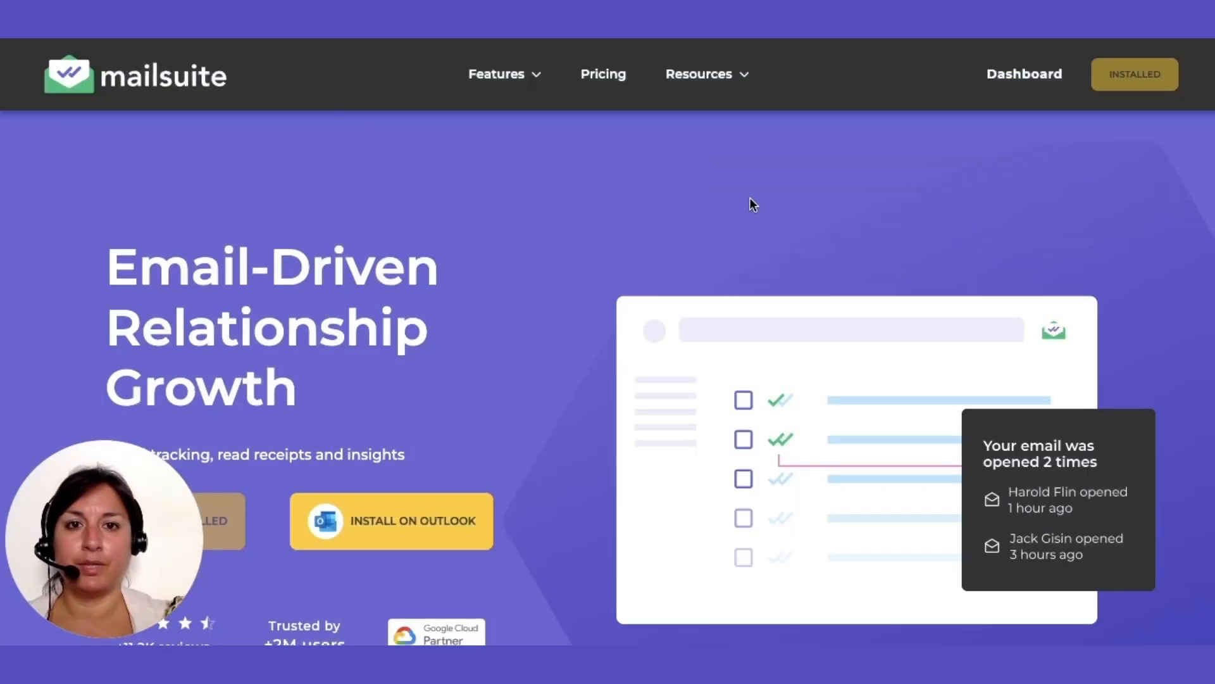
pyautogui.click(699, 73)
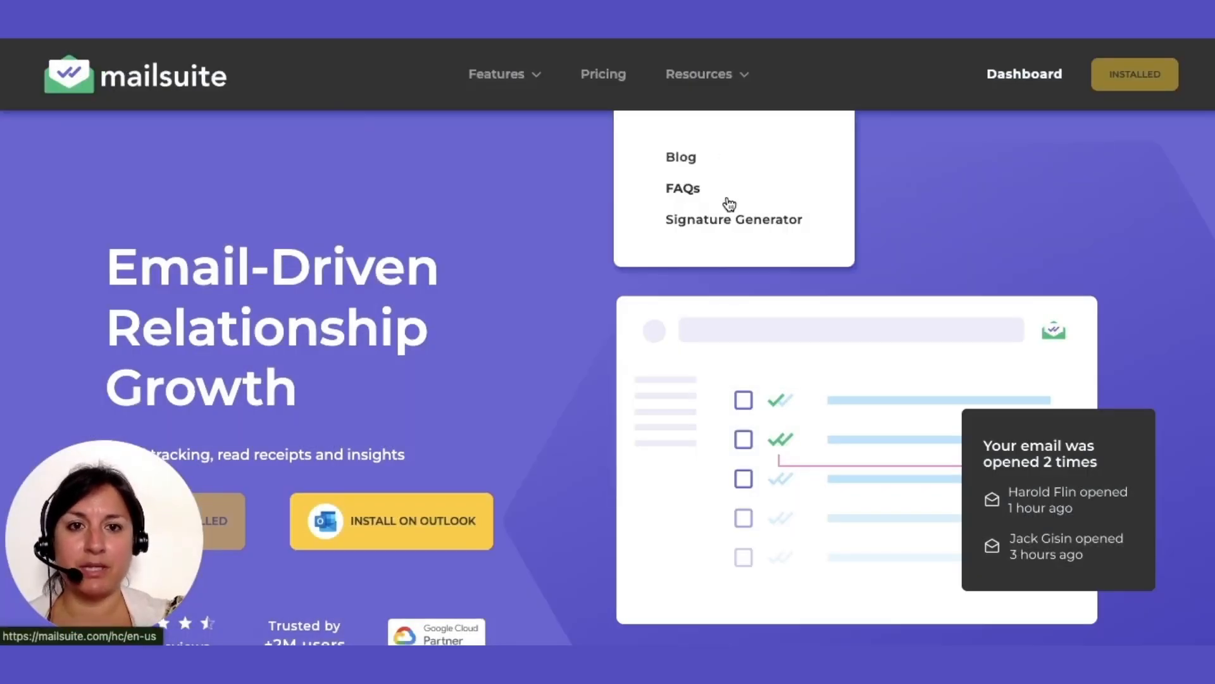
pyautogui.moveTo(733, 219)
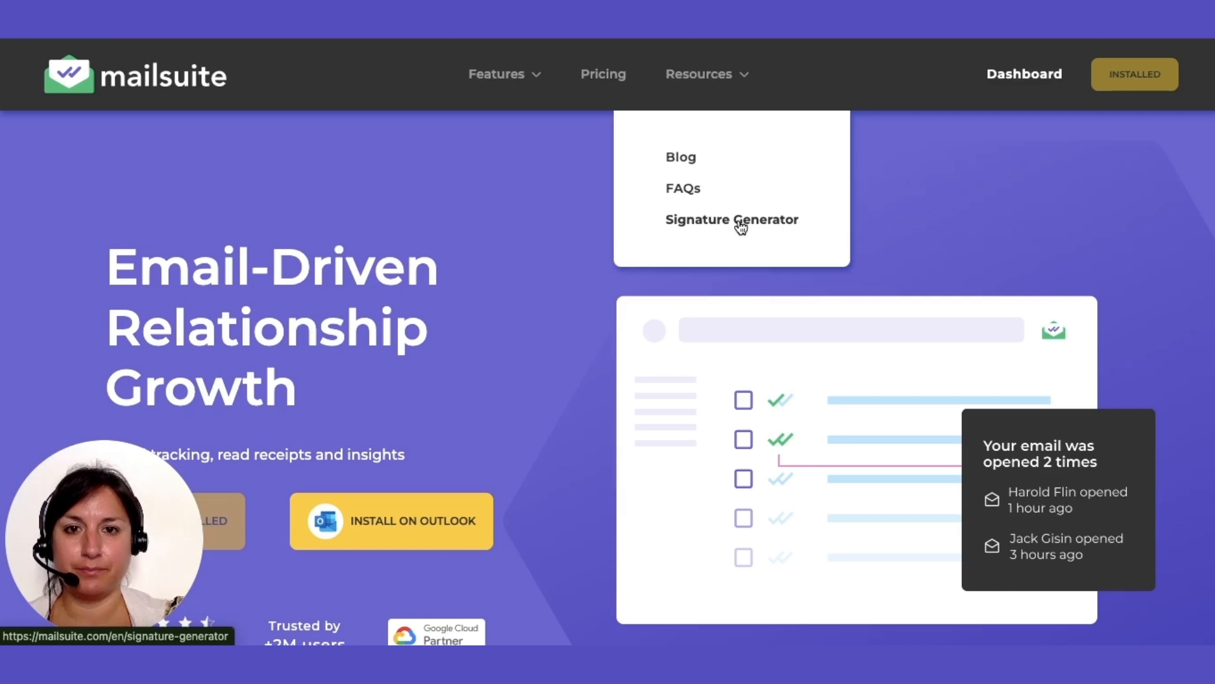
# - Enter the name Marj and the job title Content Specialist in the generator form
pyautogui.click(731, 219)
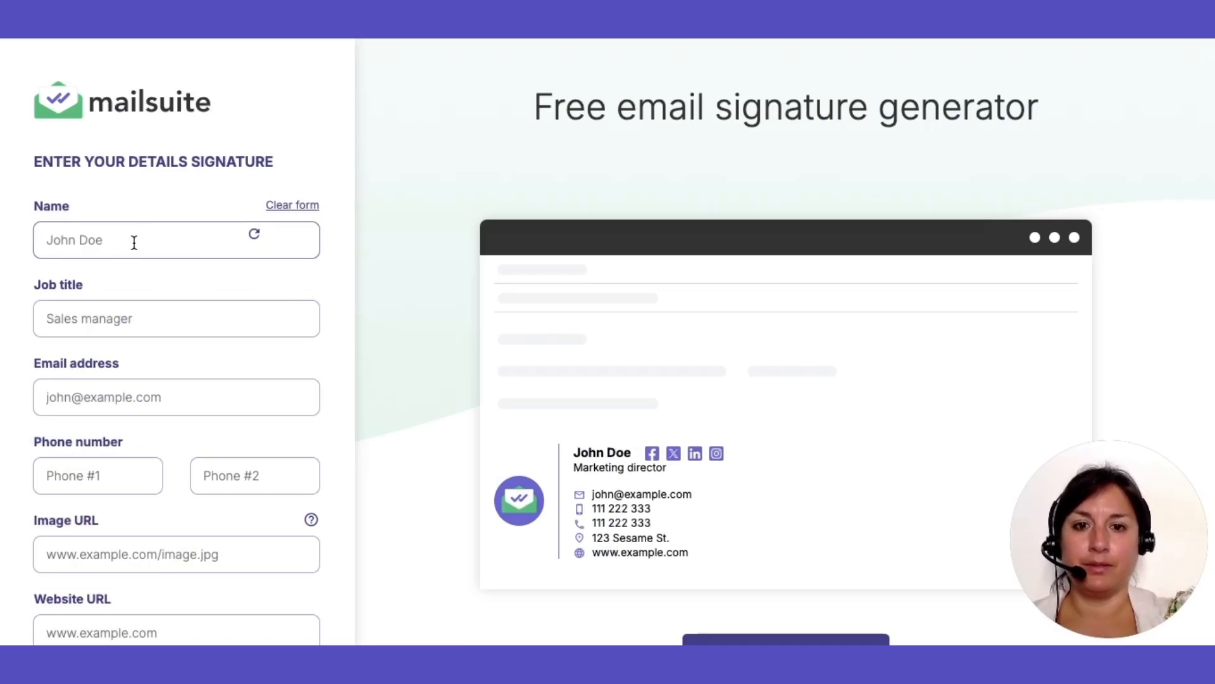
pyautogui.write('Marj')
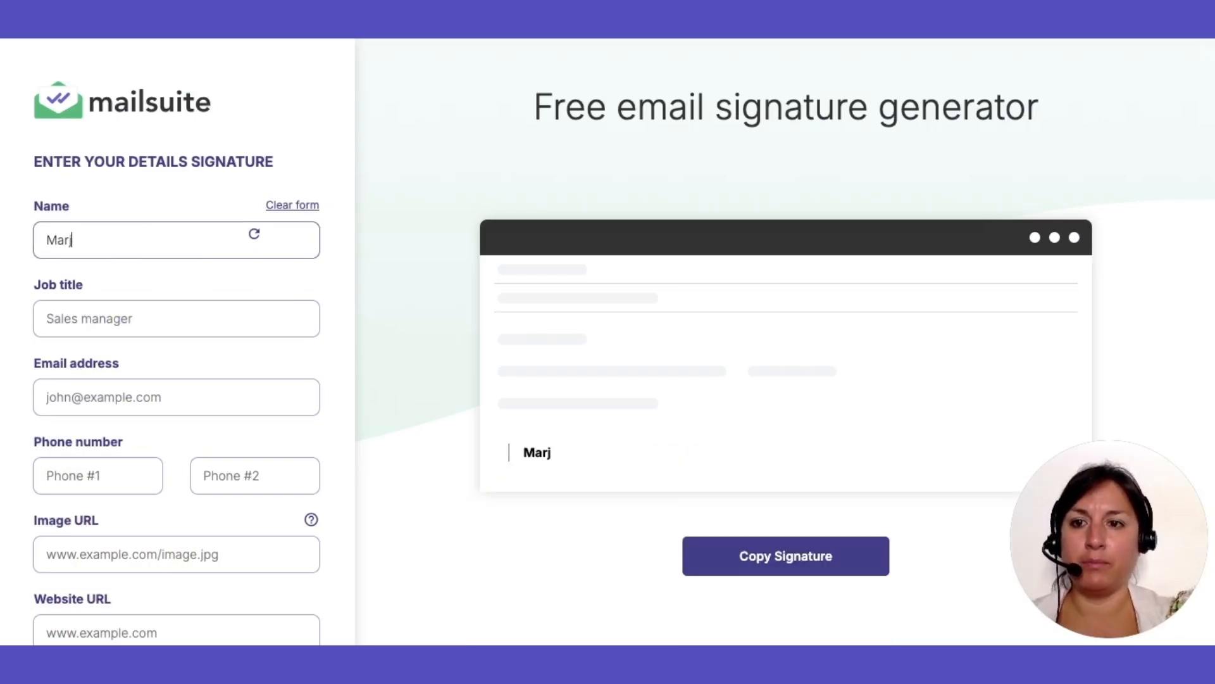
pyautogui.write('Content Sp')
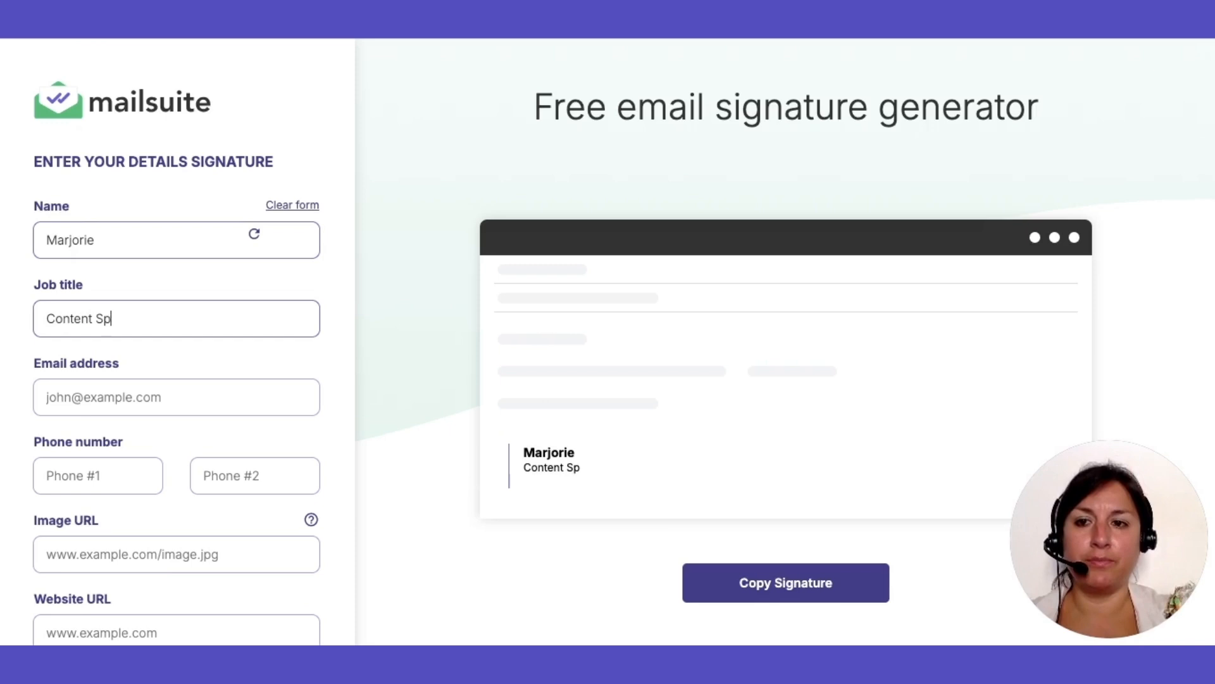
pyautogui.write('ecialist')
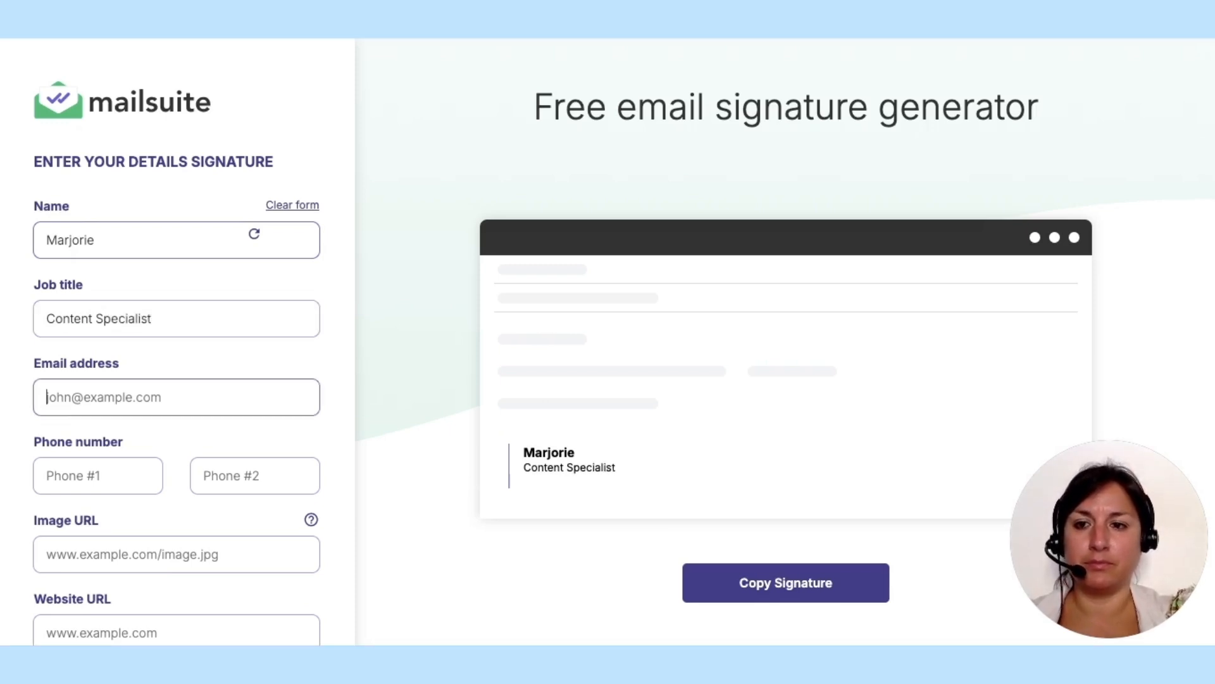
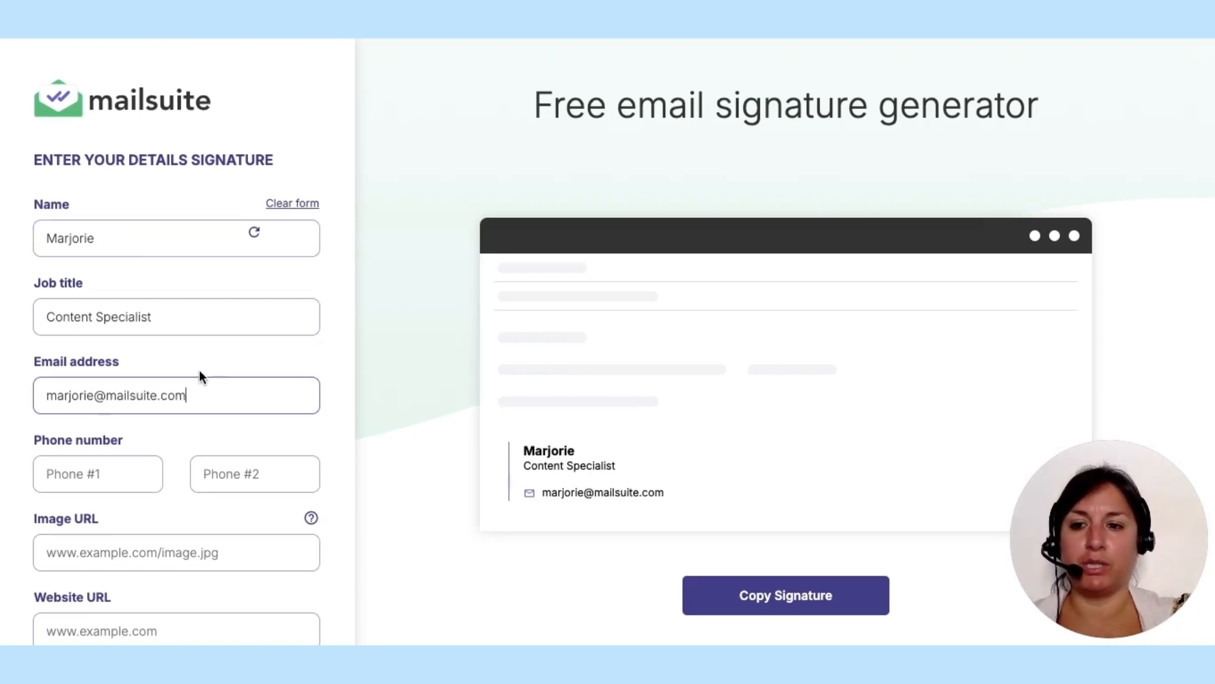
# - Paste the Google Drive link so the Mailsuite logo appears in the preview
pyautogui.scroll(-3)
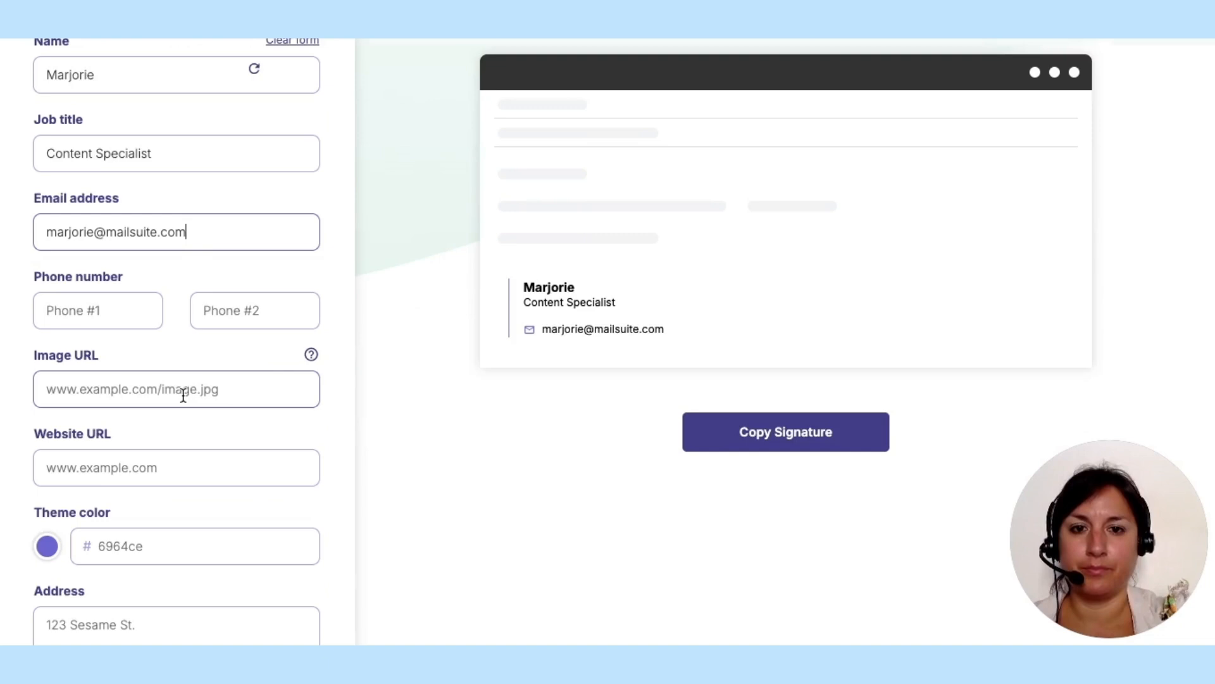
pyautogui.click(176, 388)
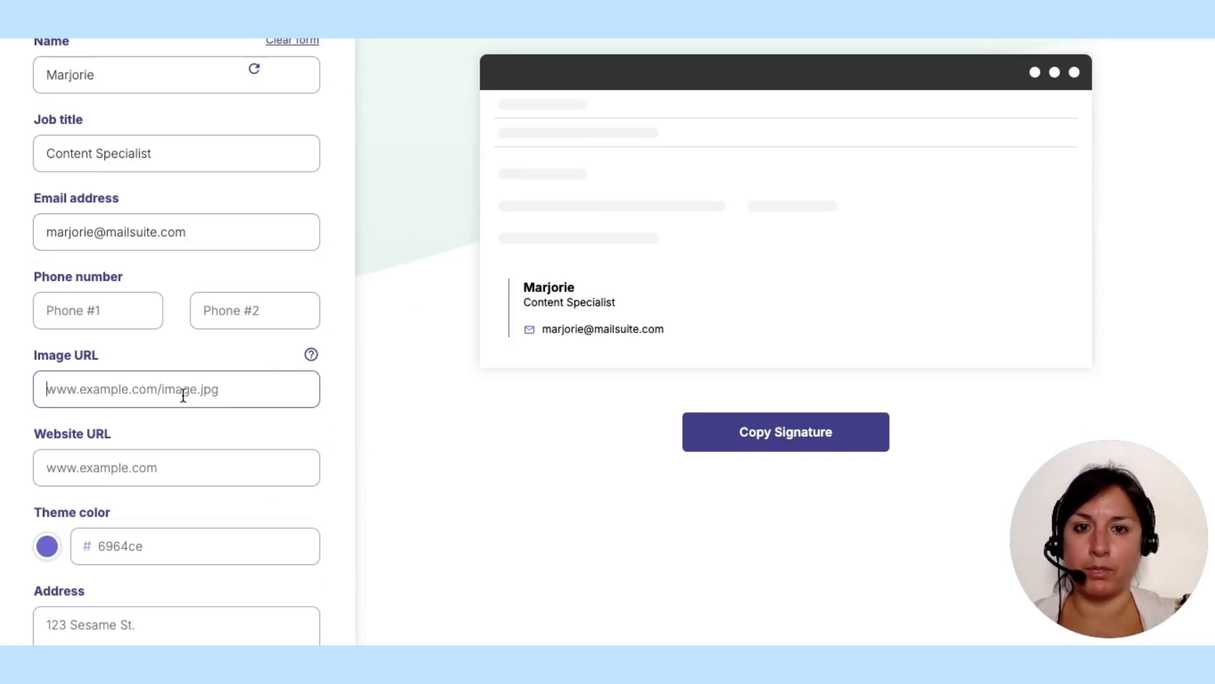
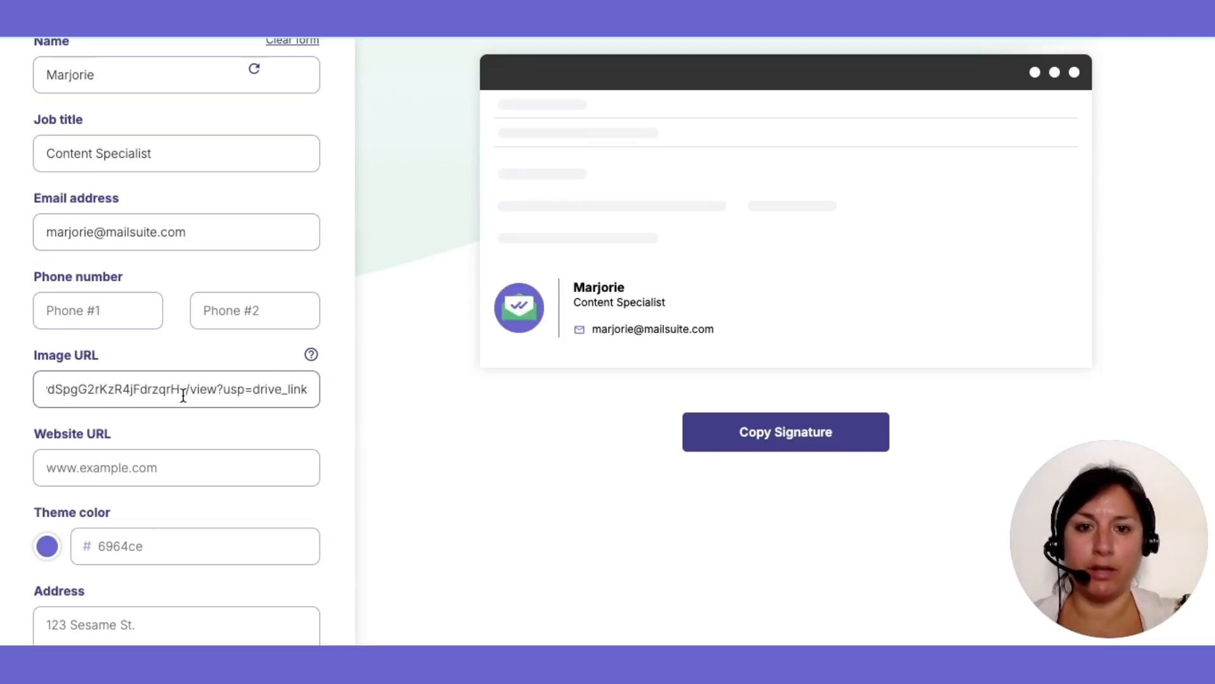
pyautogui.scroll(-3)
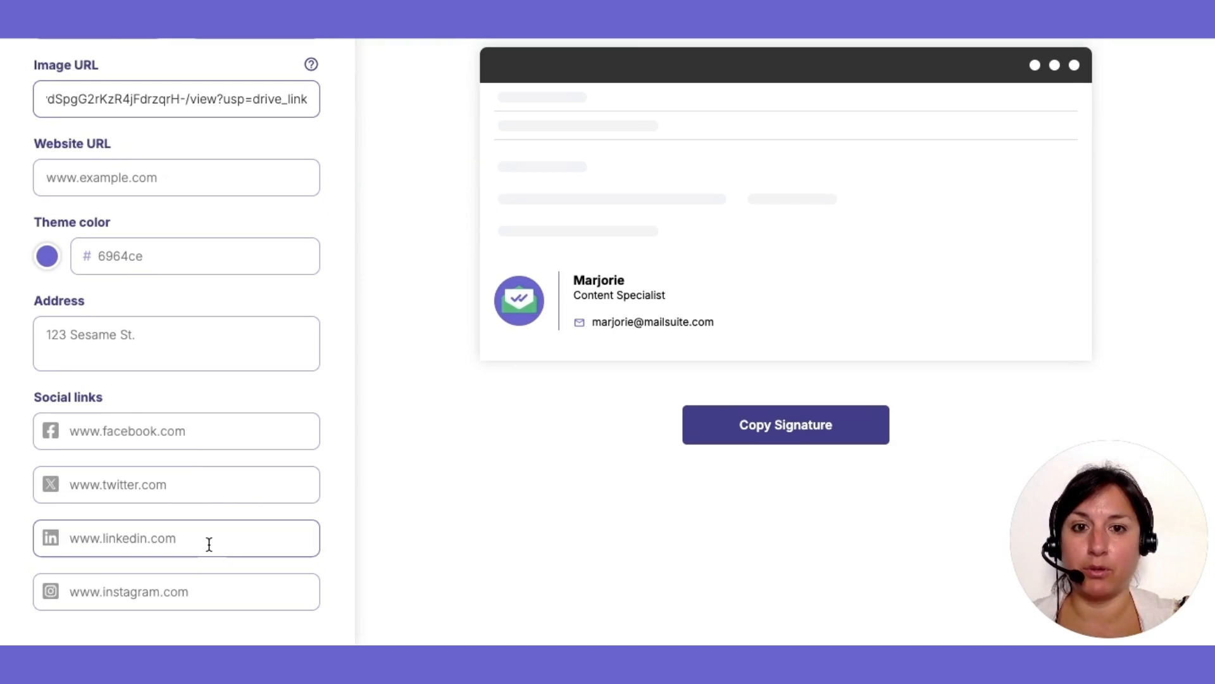
pyautogui.scroll(3)
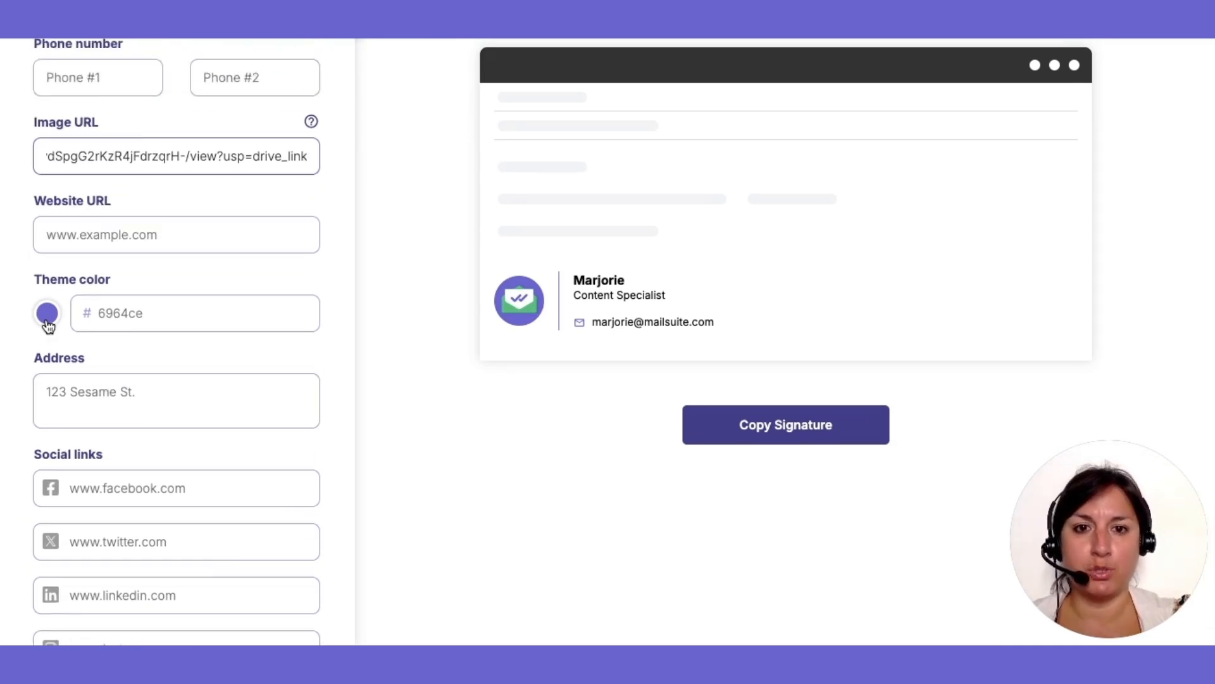
# - Leave the purple theme colour unchanged and copy the finished signature
pyautogui.click(47, 313)
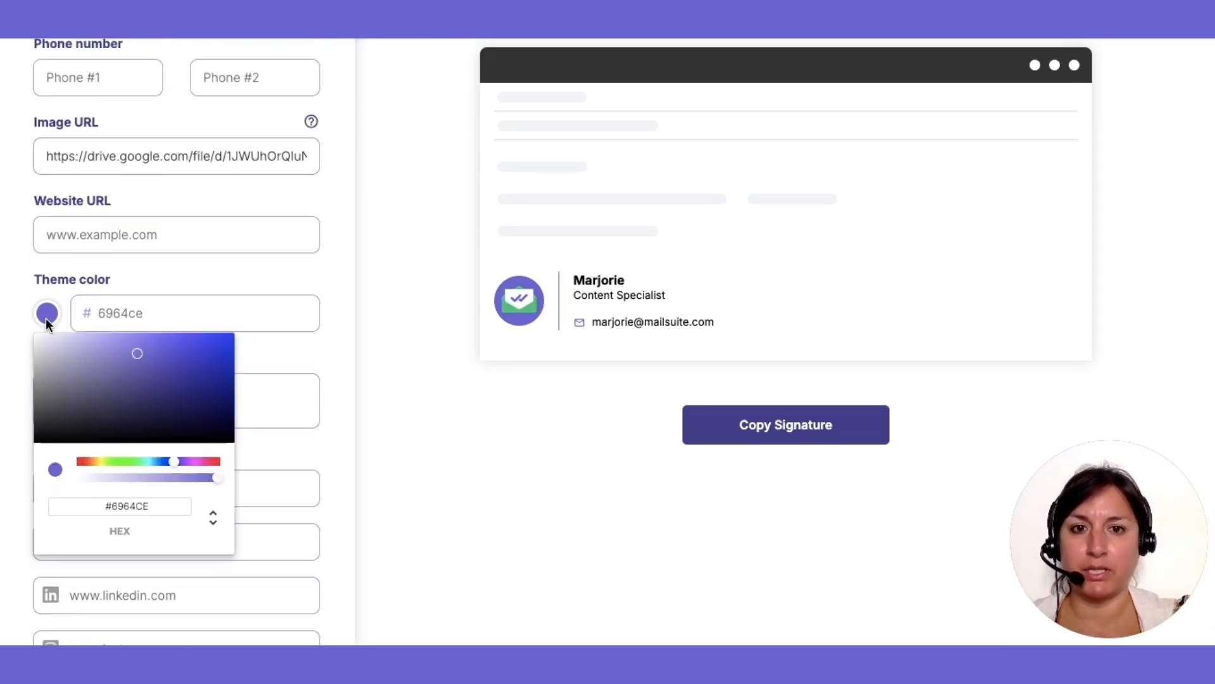
pyautogui.moveTo(315, 316)
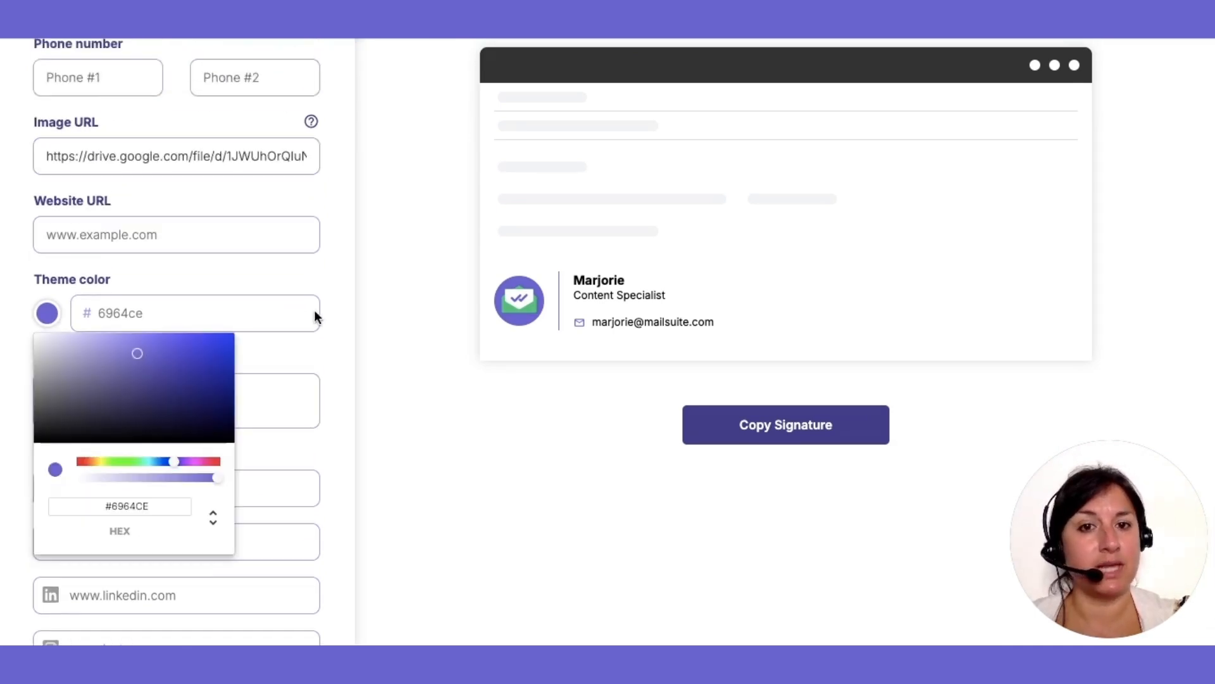
pyautogui.moveTo(311, 313)
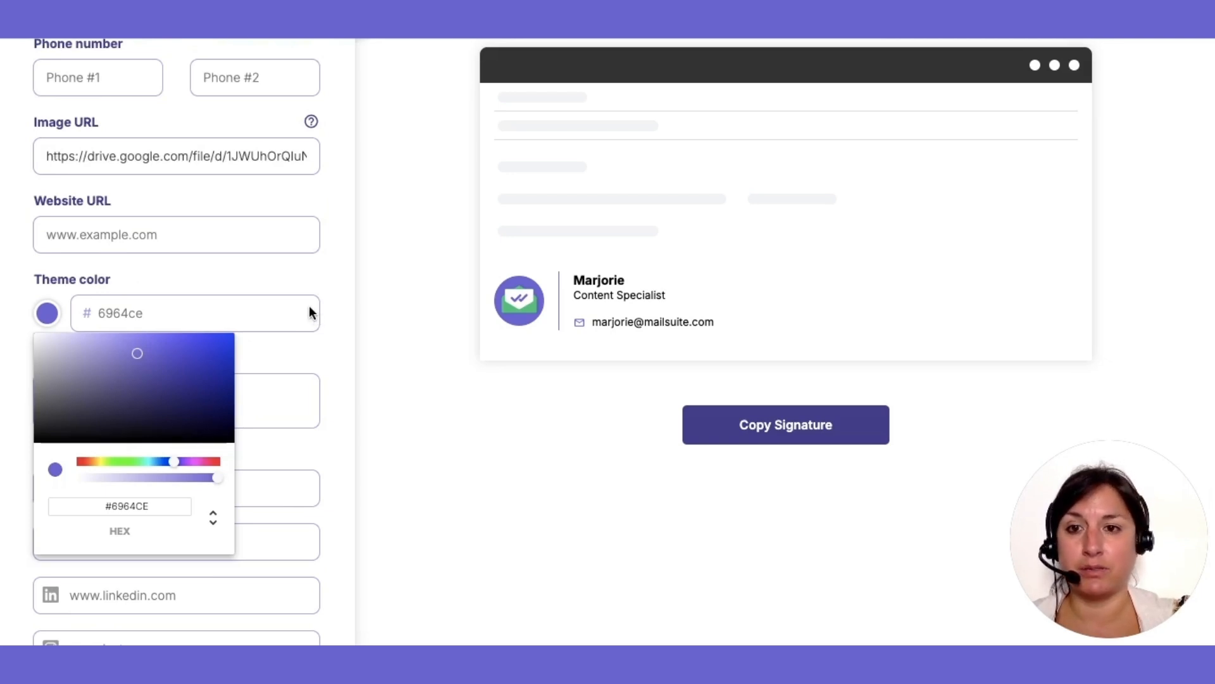
pyautogui.click(894, 375)
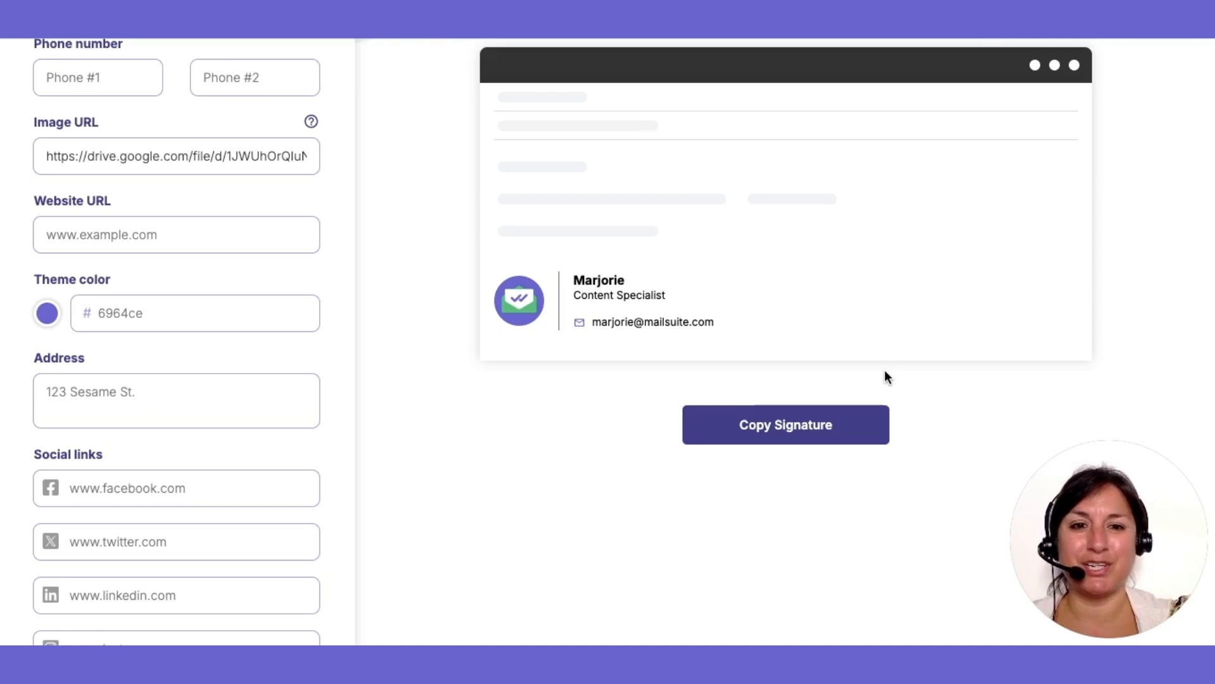
pyautogui.click(784, 424)
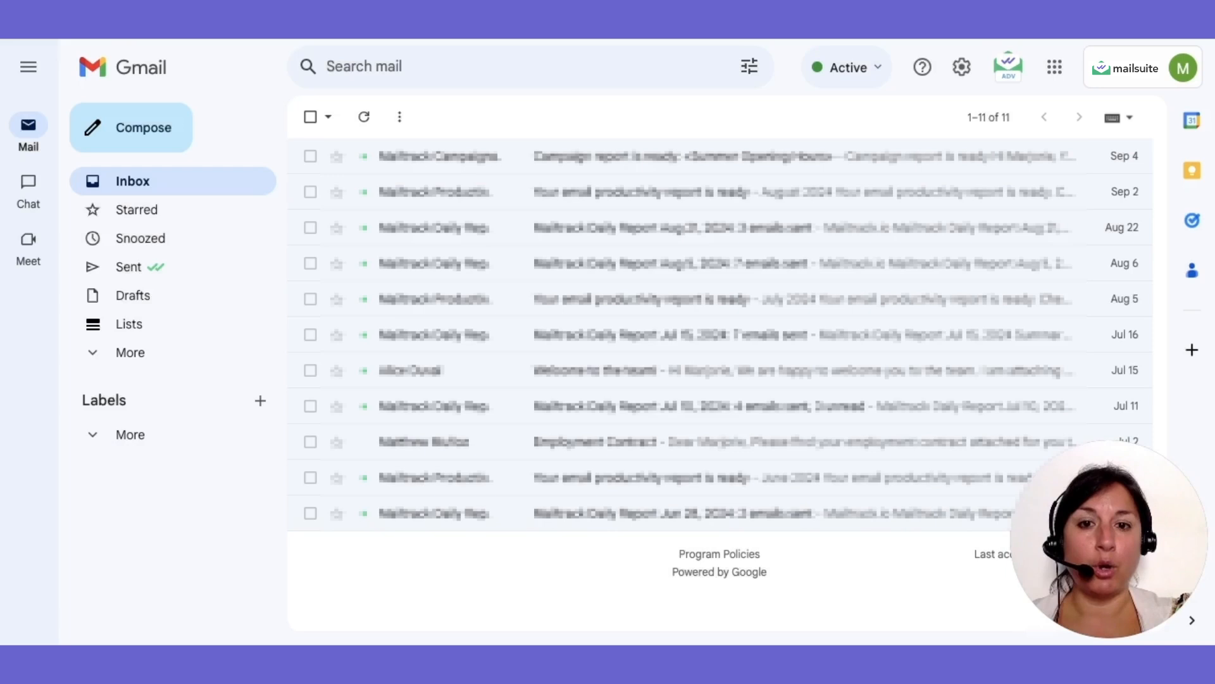
pyautogui.moveTo(960, 67)
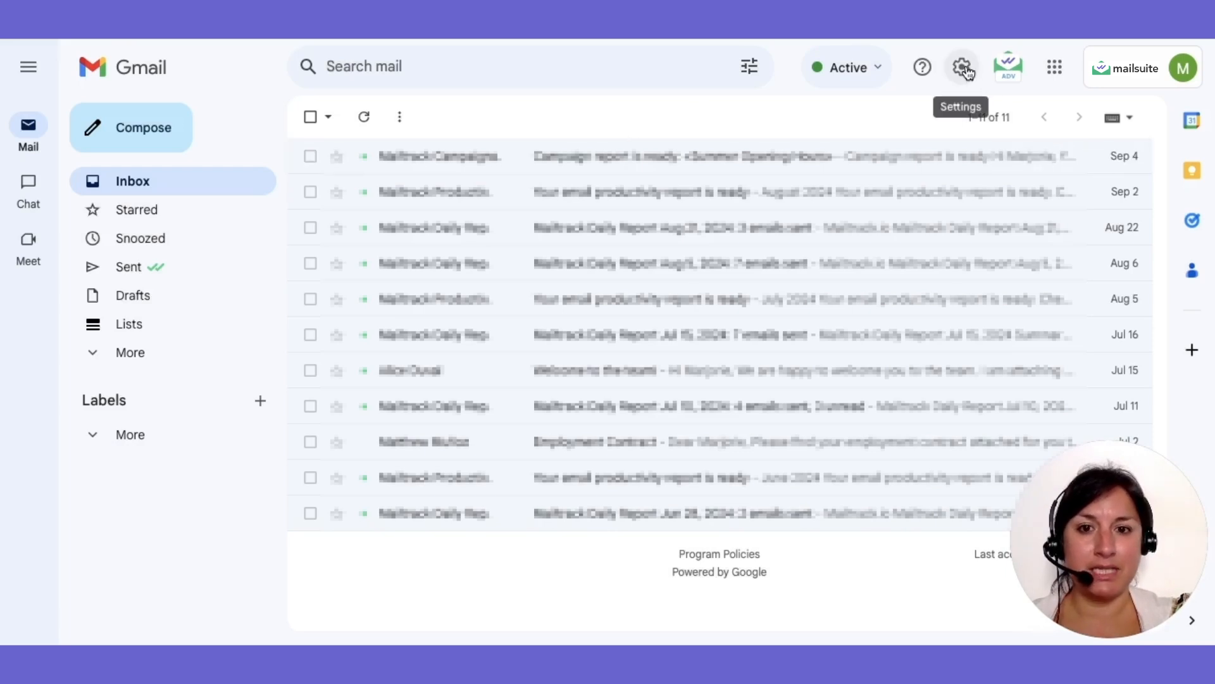
# - Go to the Signature section of Gmail's General settings
pyautogui.click(960, 67)
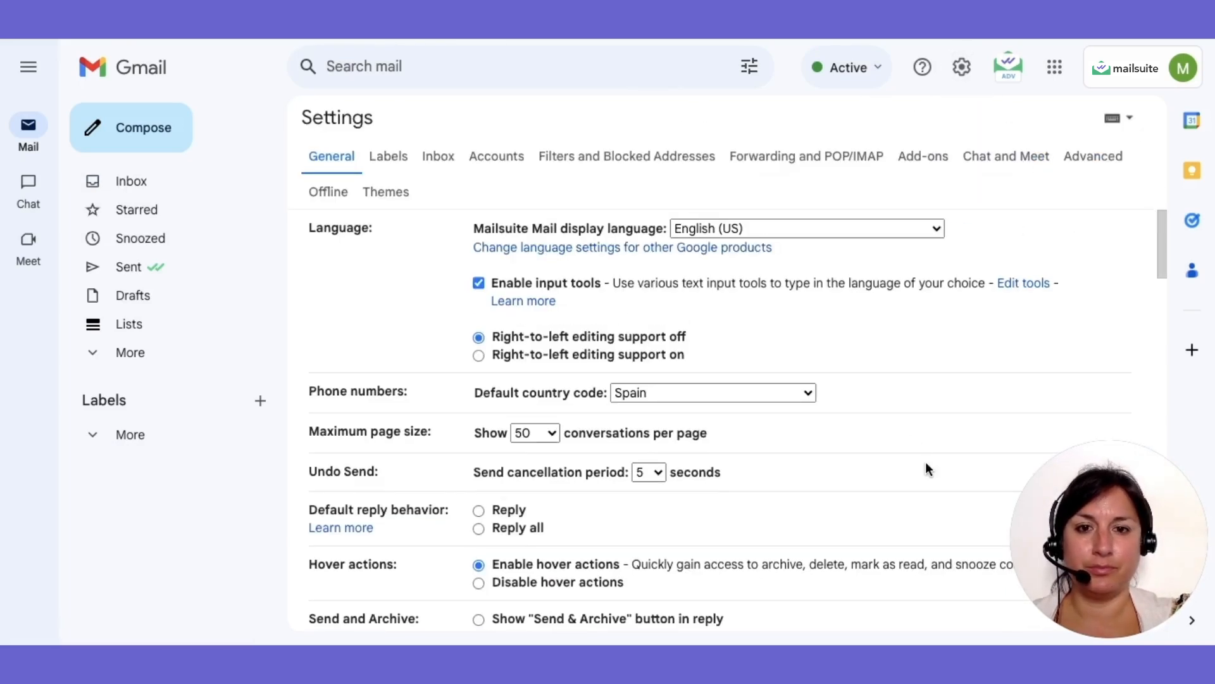
pyautogui.scroll(-3)
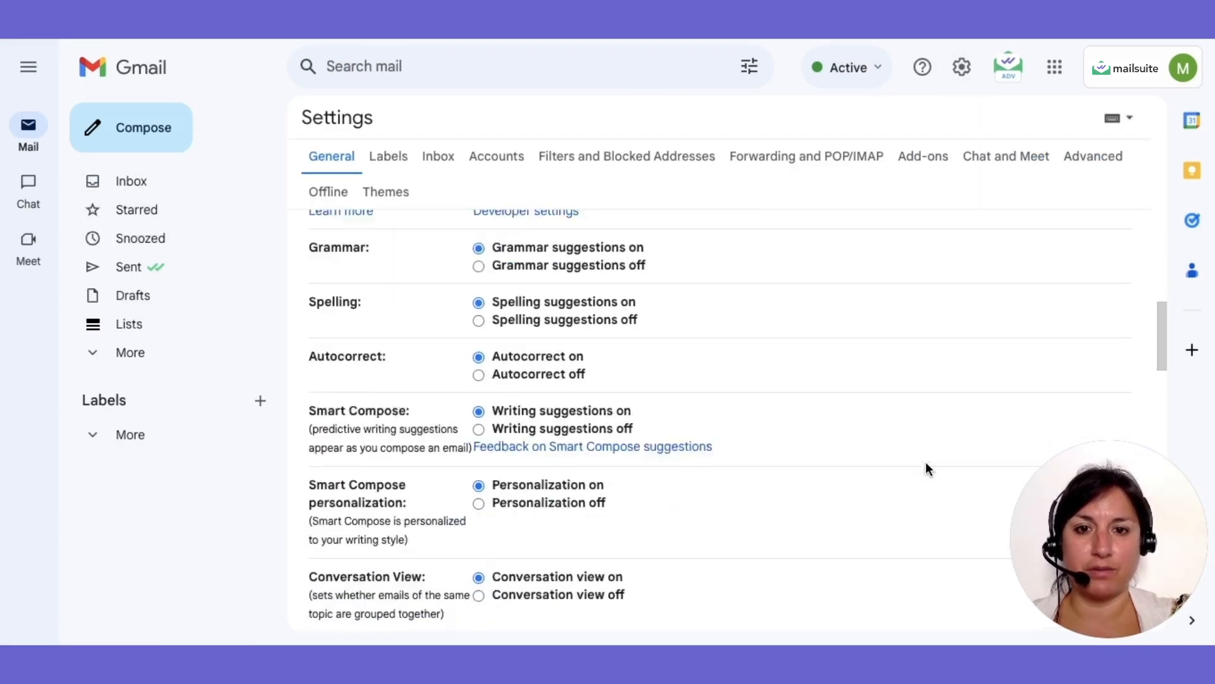
pyautogui.scroll(3)
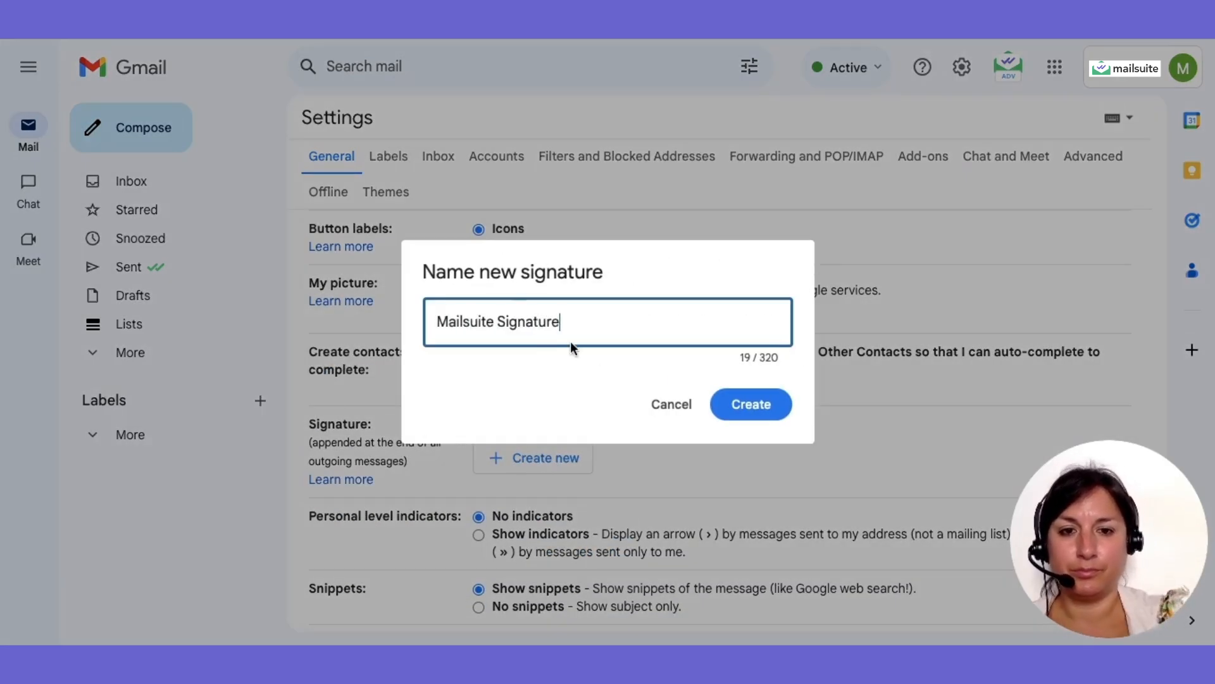
# - Create the signature, set Mailsuite Signature for new emails and save changes
pyautogui.click(748, 404)
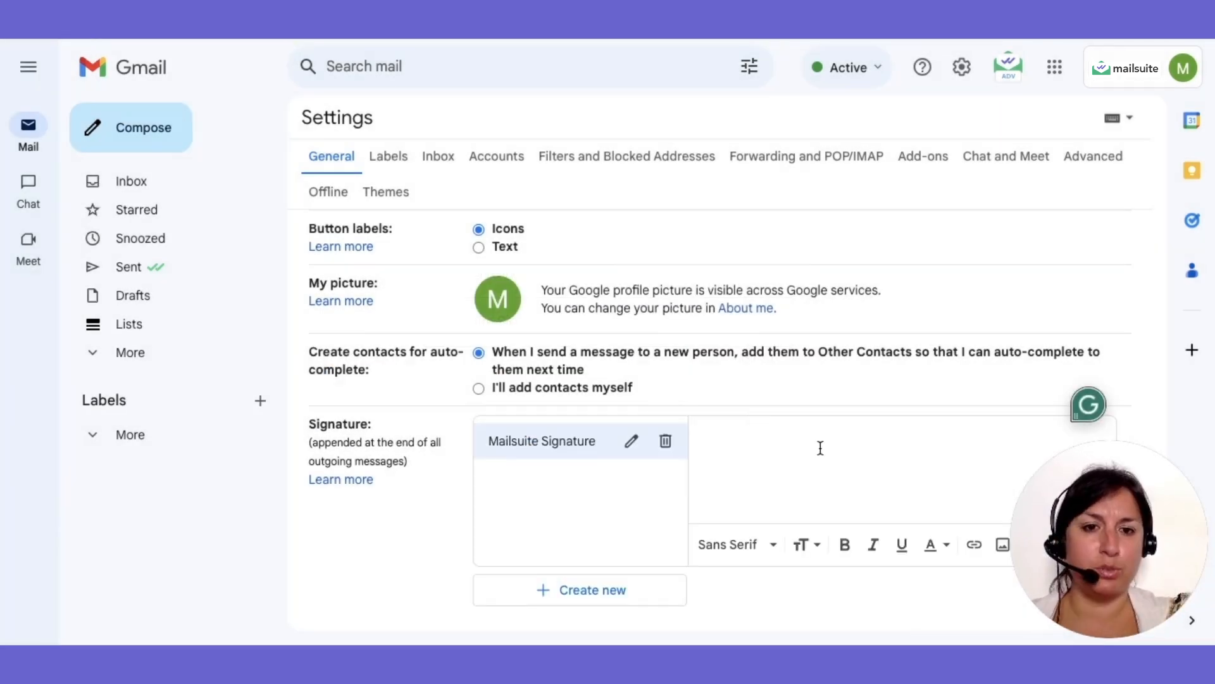
pyautogui.scroll(-3)
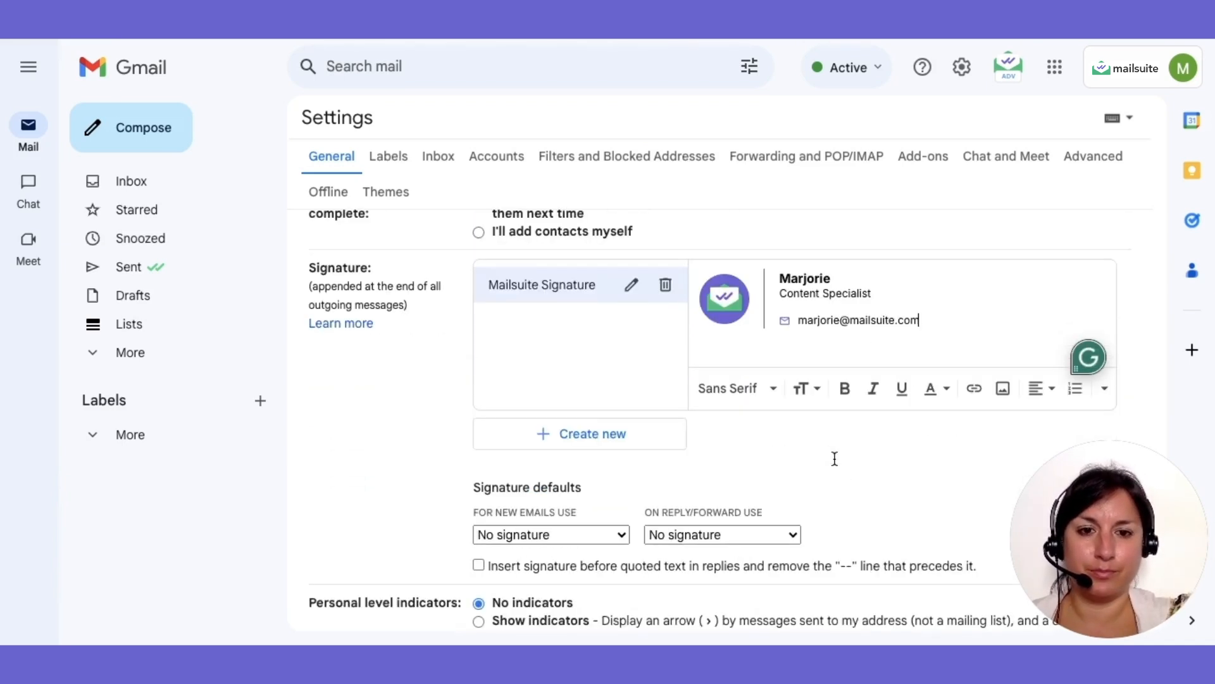
pyautogui.click(550, 535)
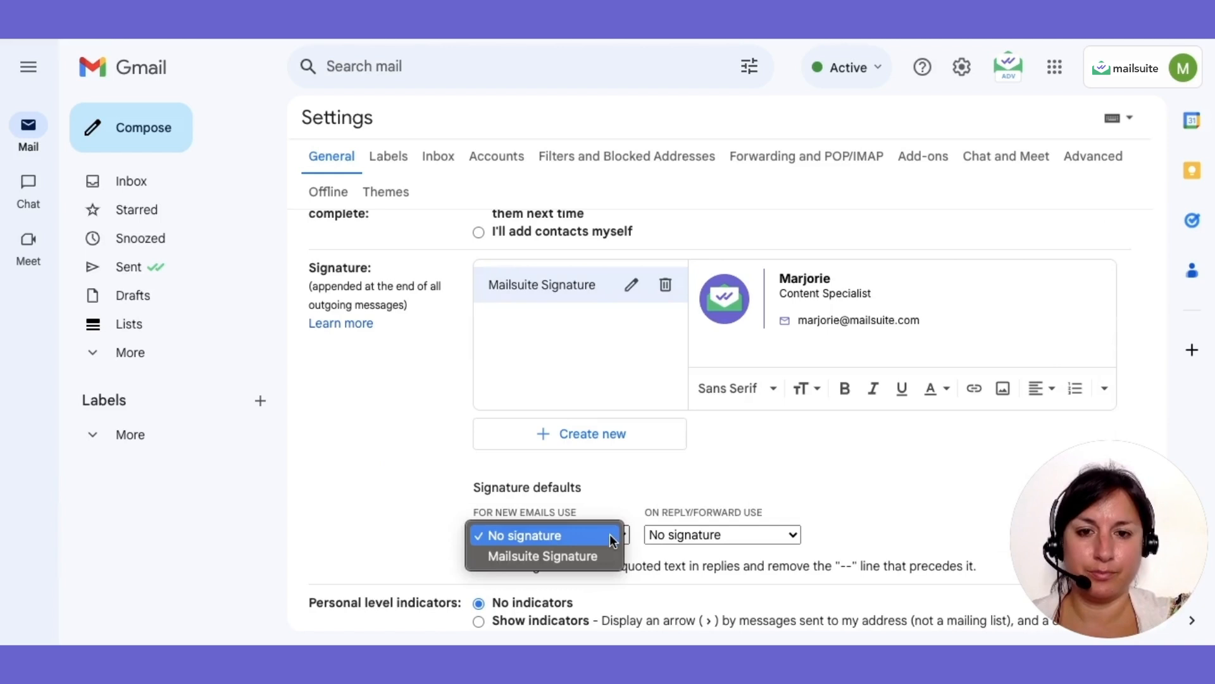
pyautogui.click(541, 556)
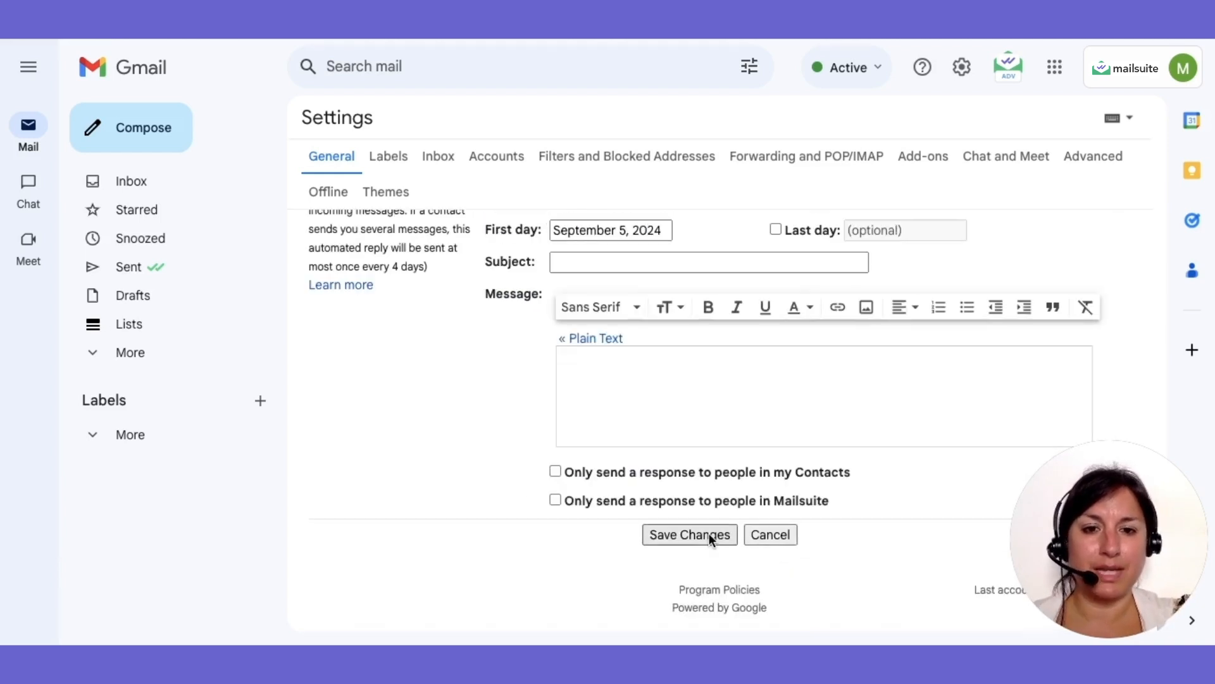
pyautogui.click(688, 534)
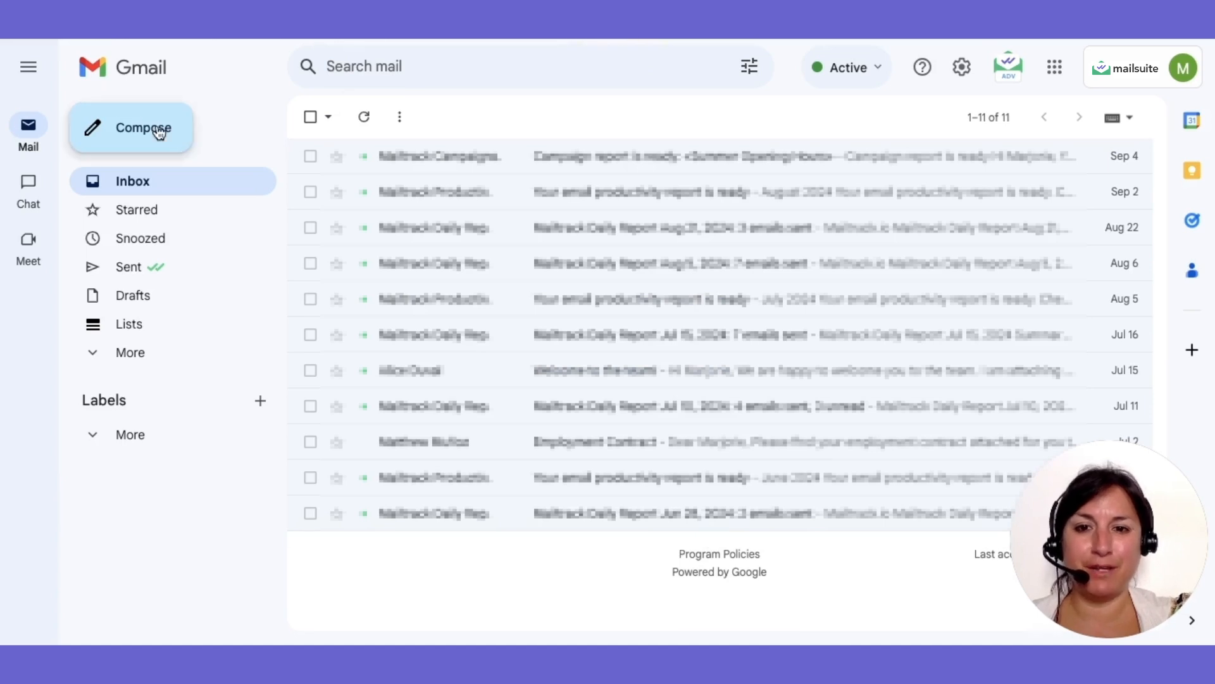
# - Compose a new message to confirm the signature appears automatically
pyautogui.click(131, 127)
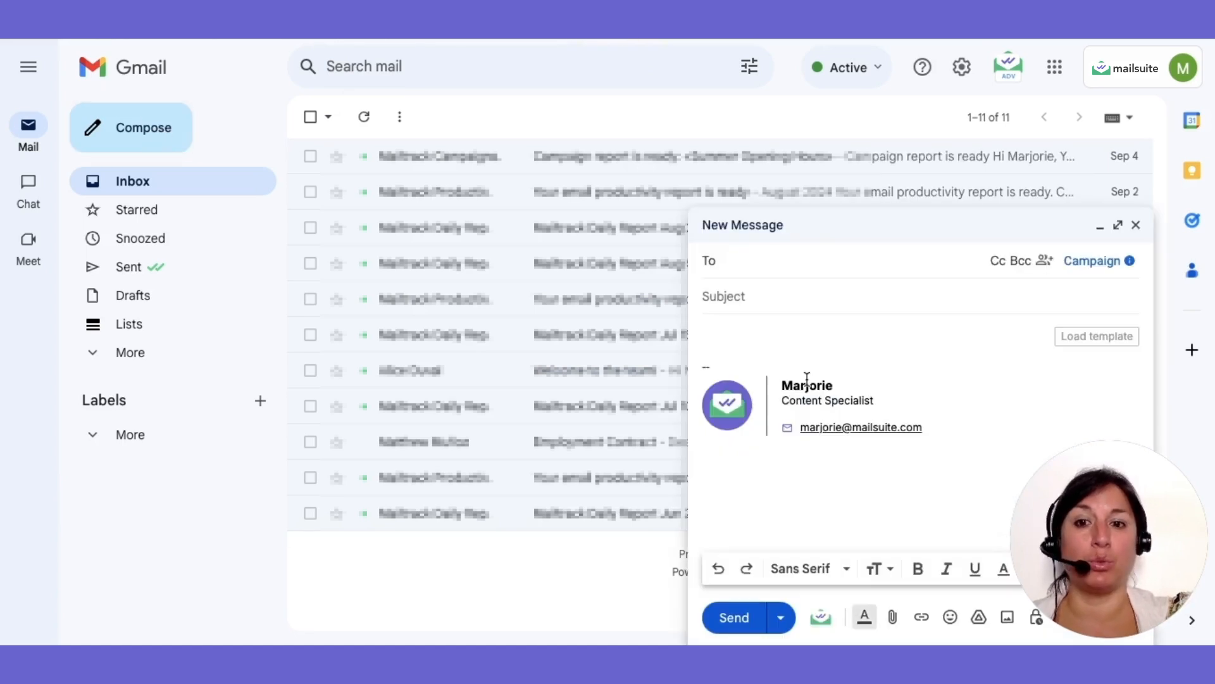